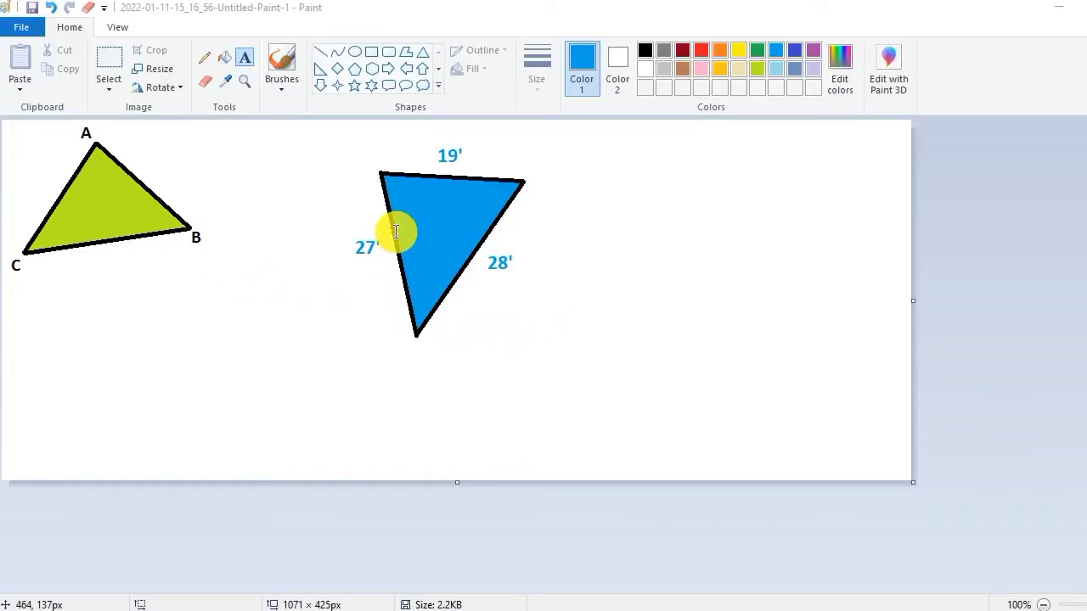
mouse_move(469, 285)
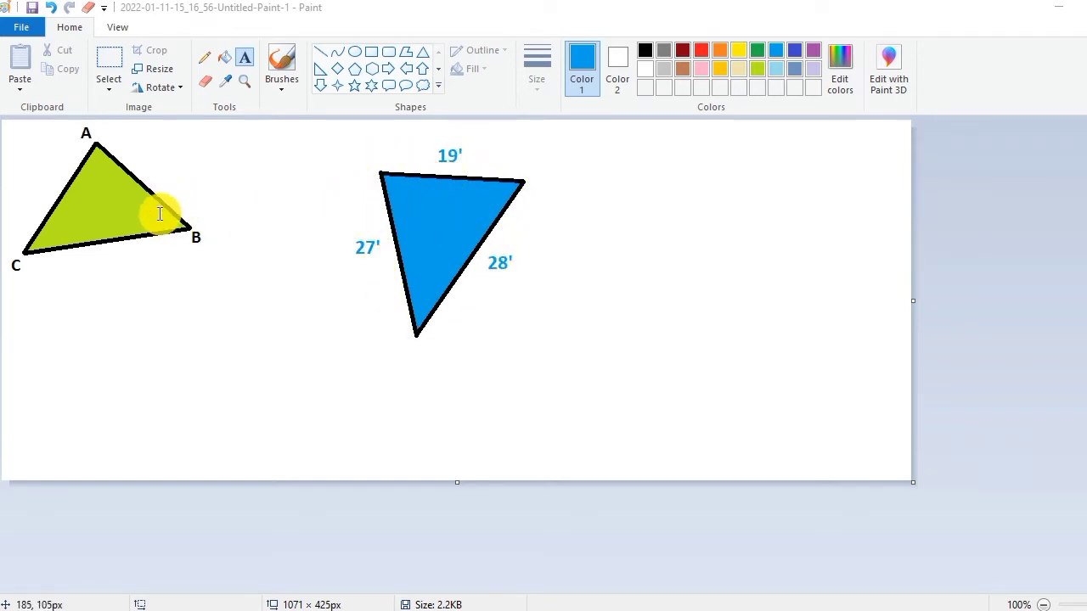
mouse_move(414, 239)
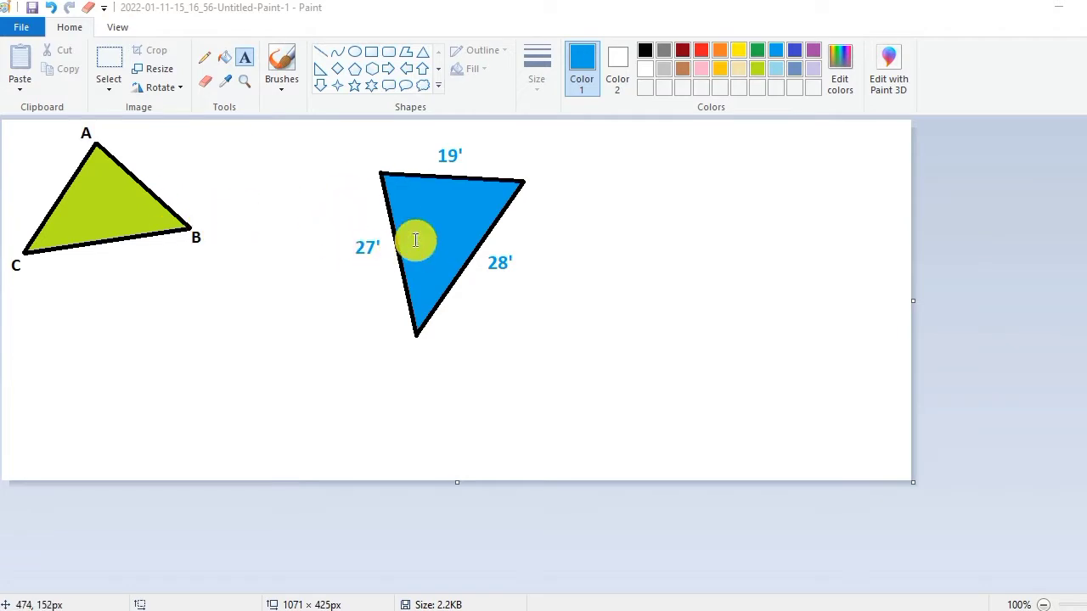
mouse_move(461, 201)
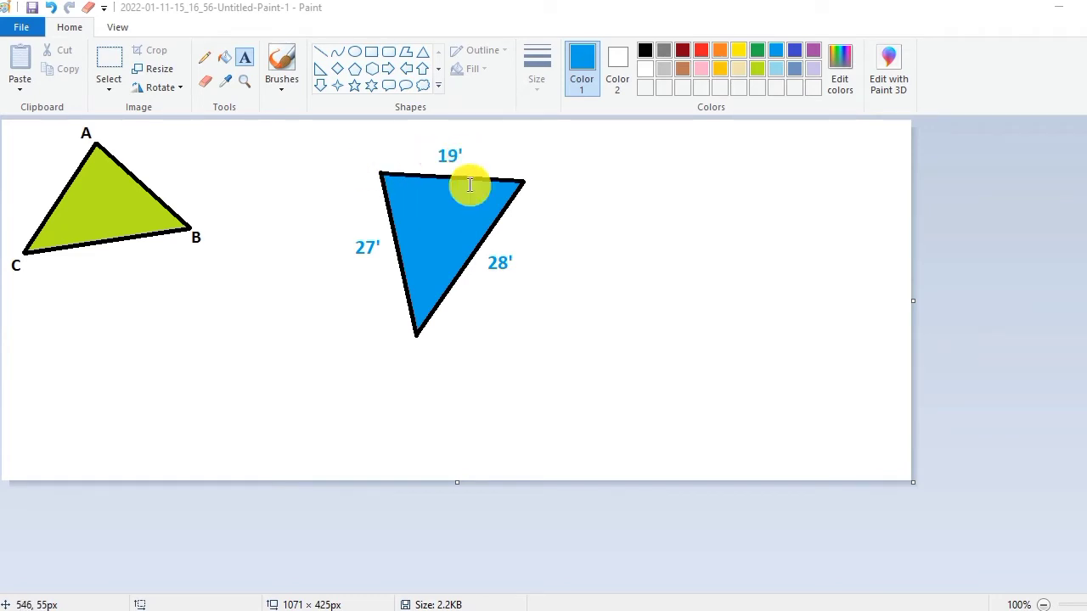
mouse_move(455, 224)
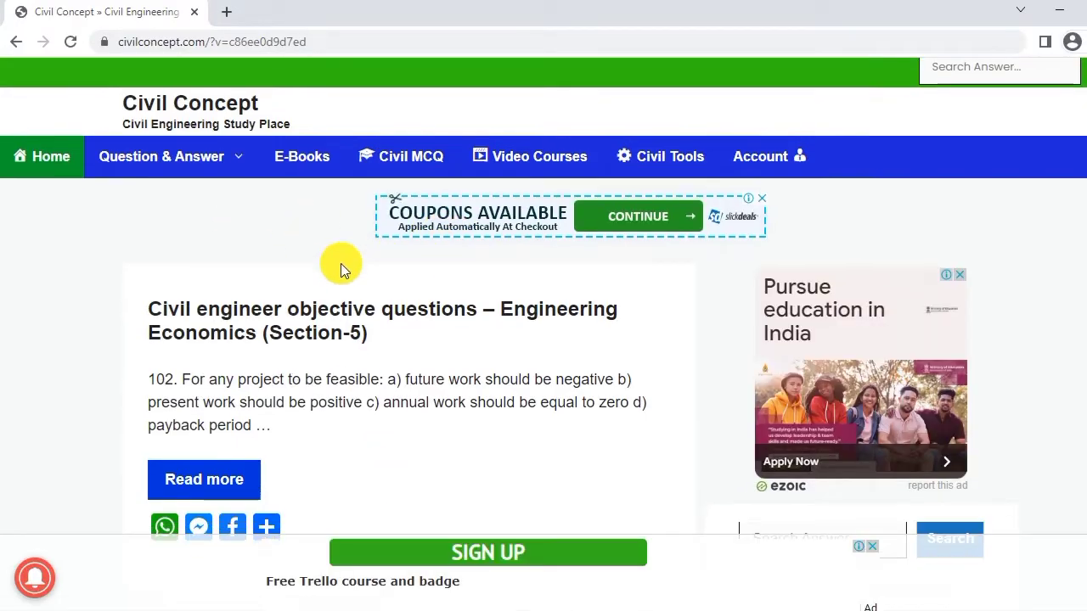
- Navigate from the site menu through Civil Tools to the 3 Sided Triangular Land calculator
left_click(224, 40)
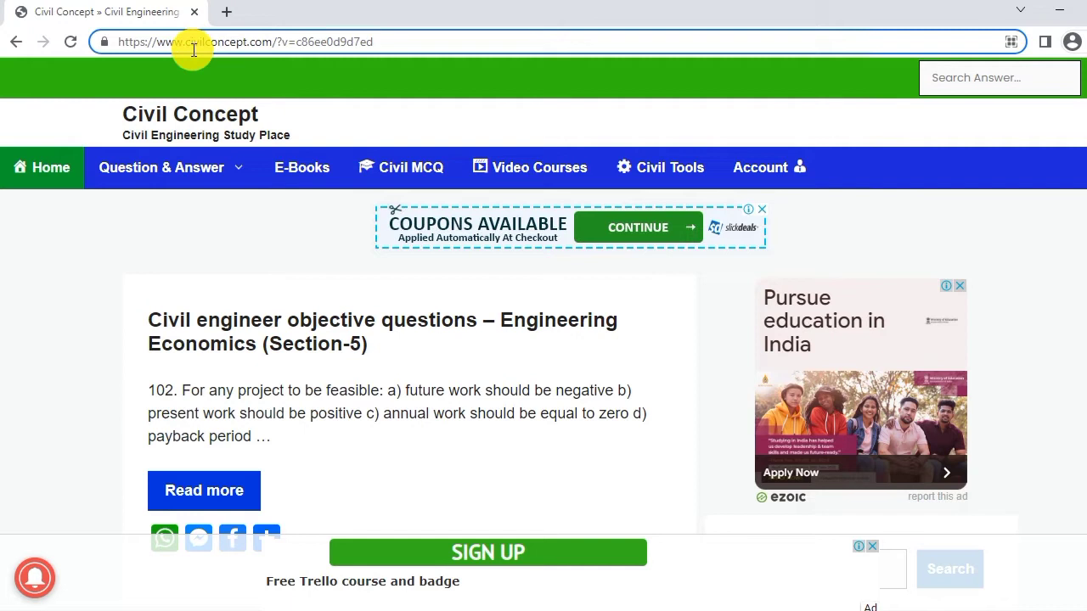
mouse_move(635, 173)
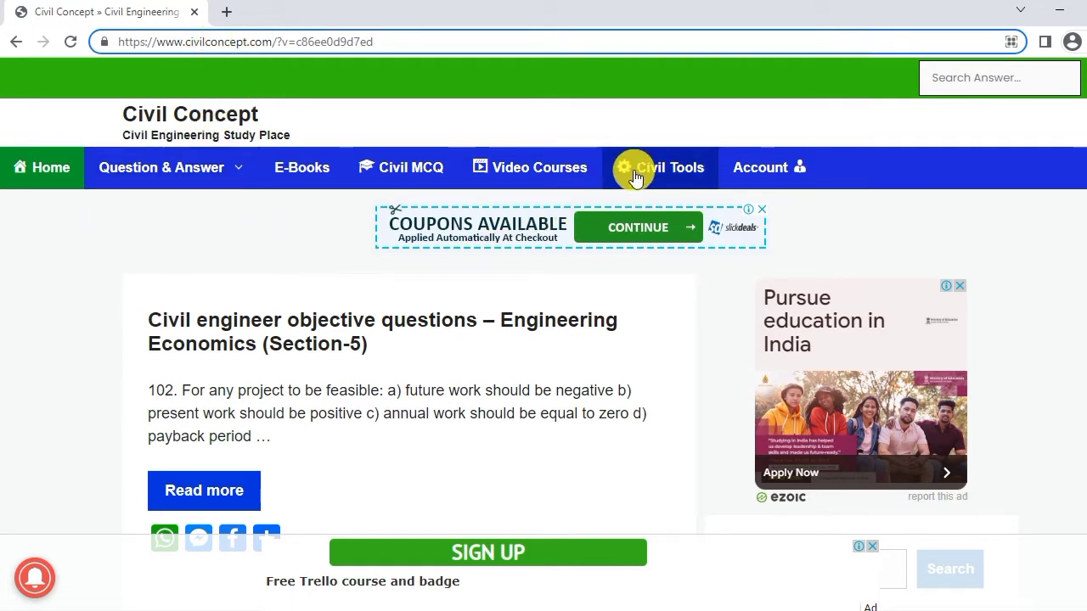
left_click(662, 168)
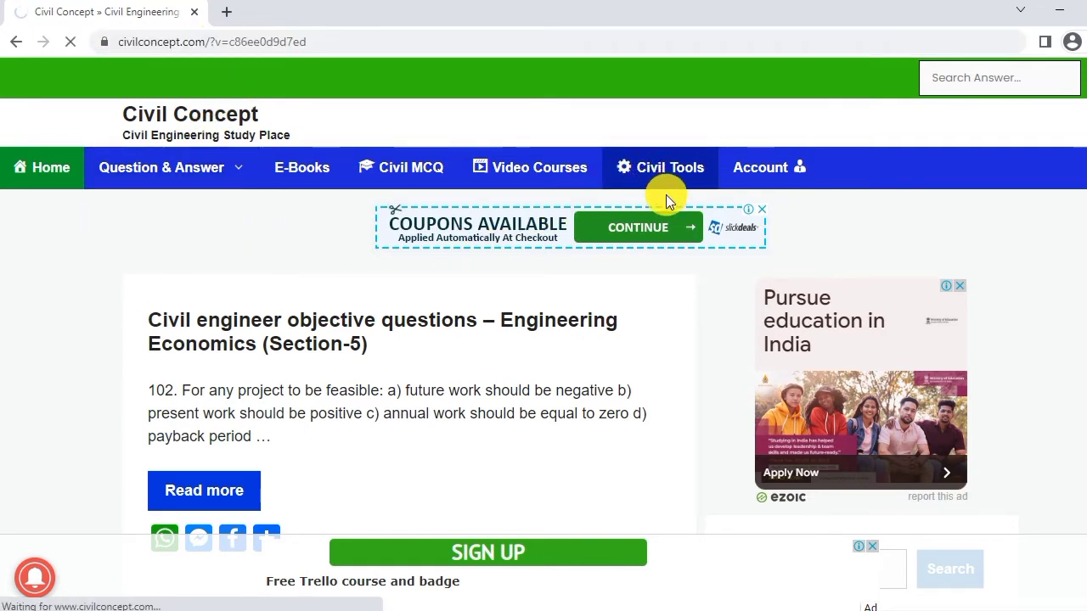
left_click(669, 168)
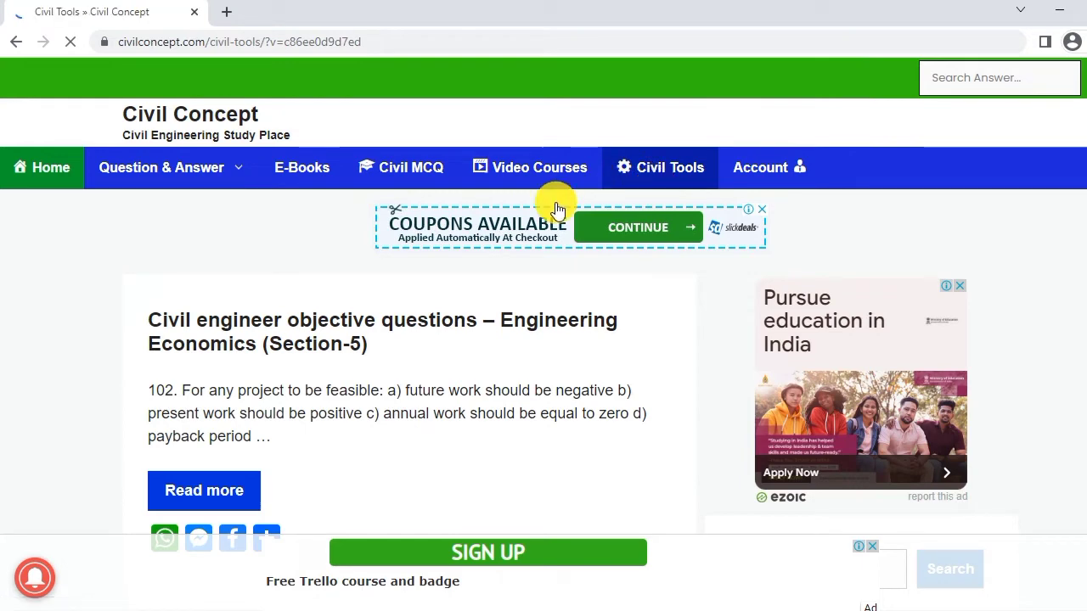
scroll("down", 3)
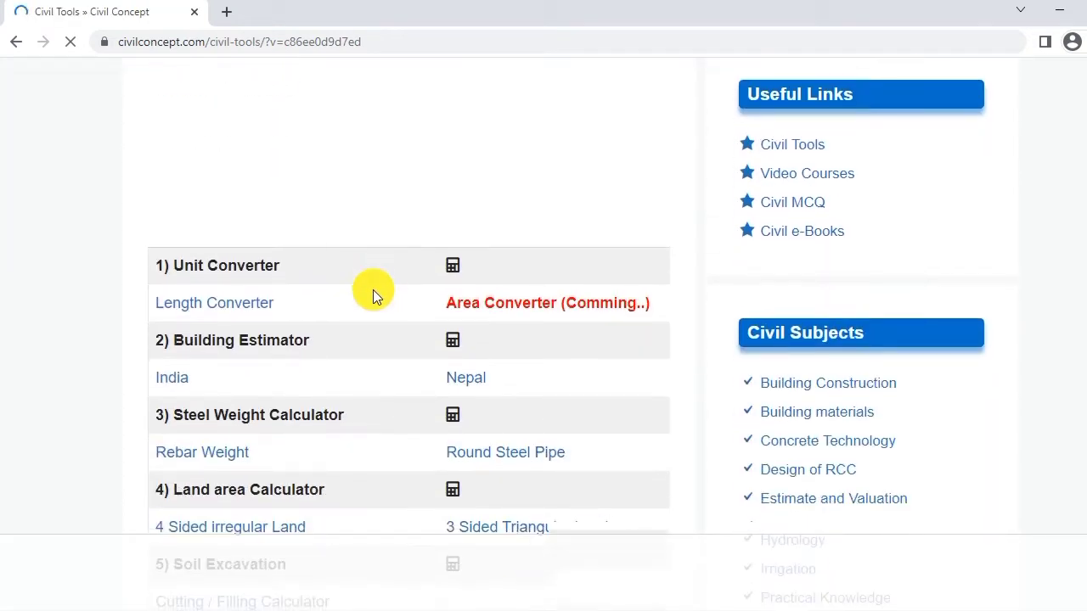
scroll("down", 3)
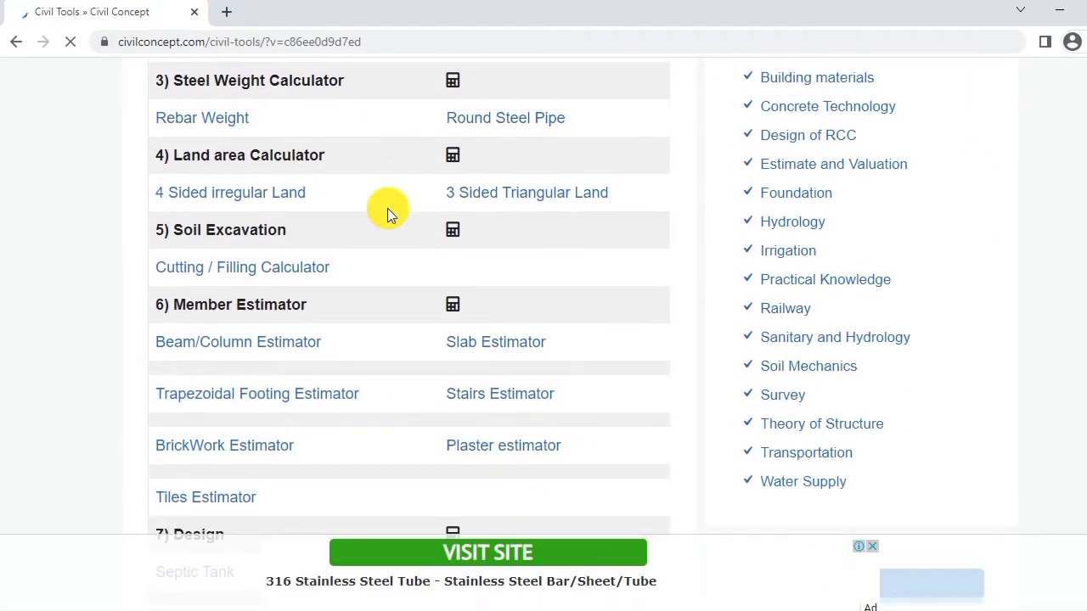
scroll("down", 3)
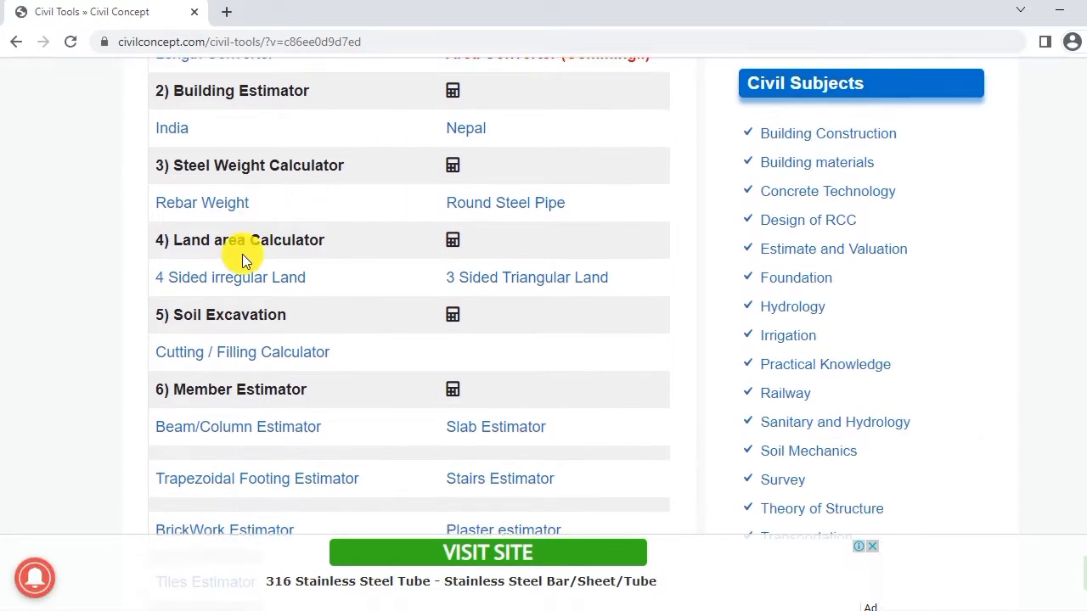
mouse_move(202, 285)
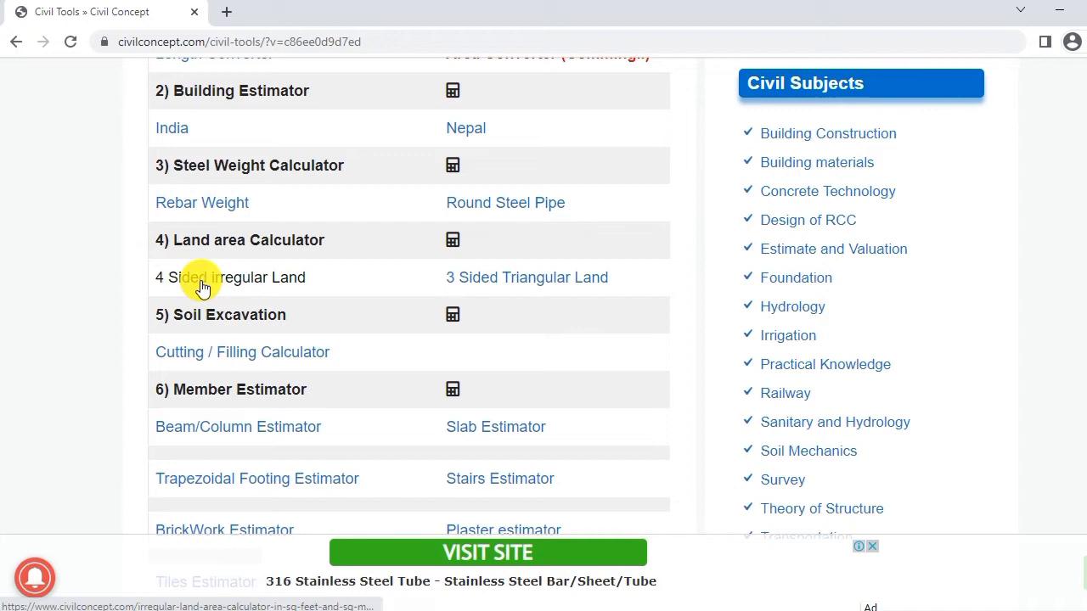
mouse_move(472, 292)
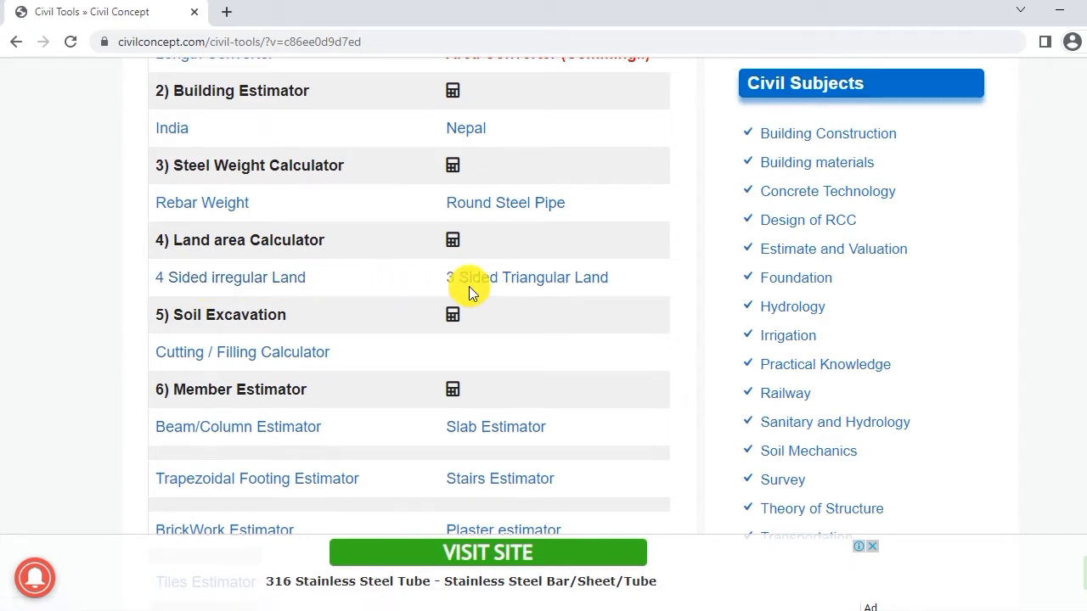
mouse_move(311, 275)
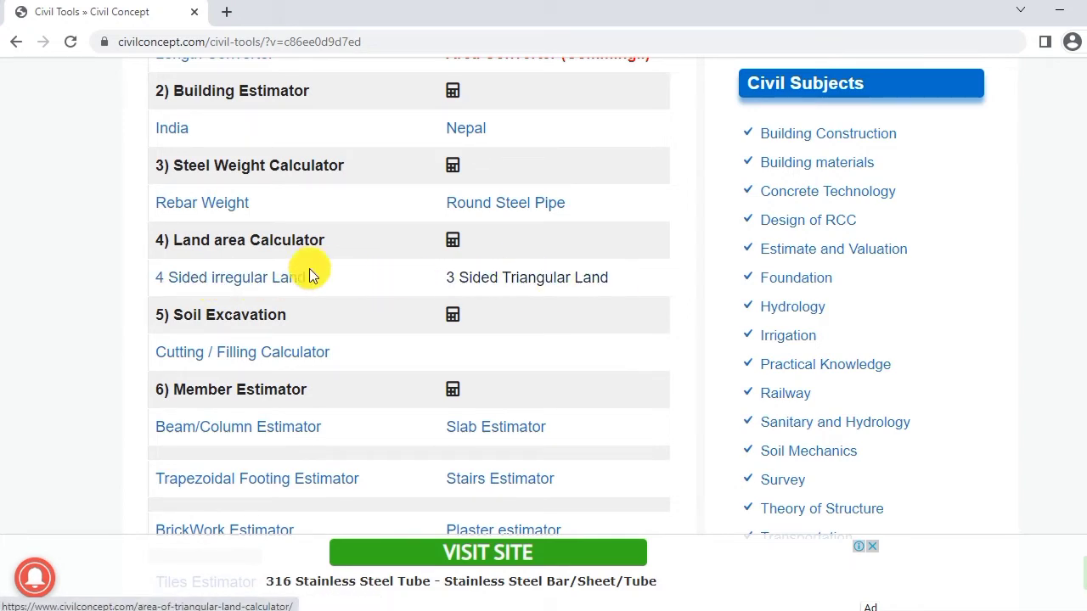
mouse_move(273, 248)
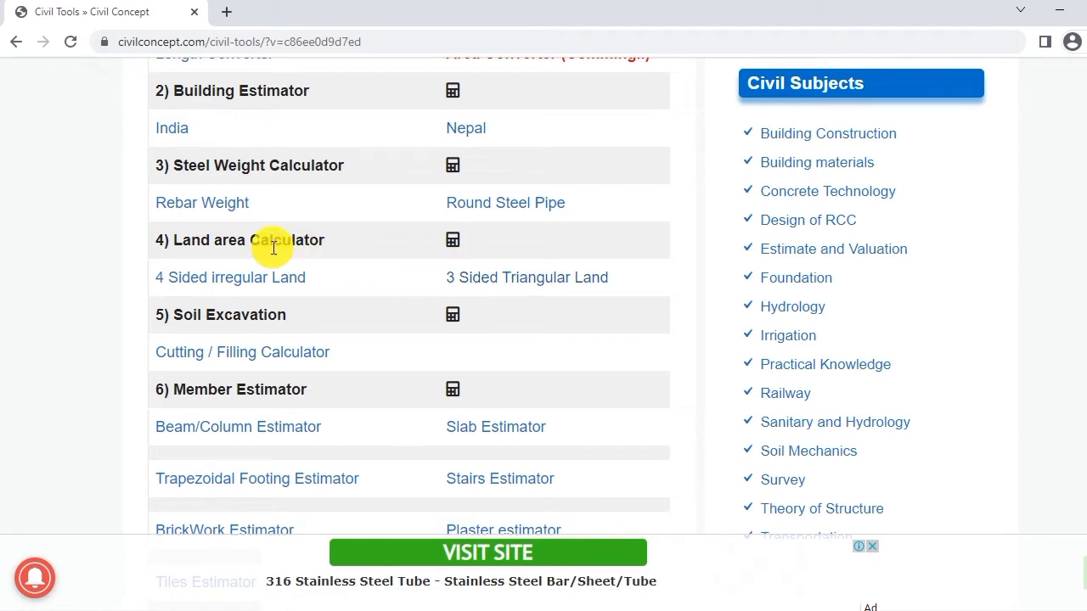
left_click(526, 277)
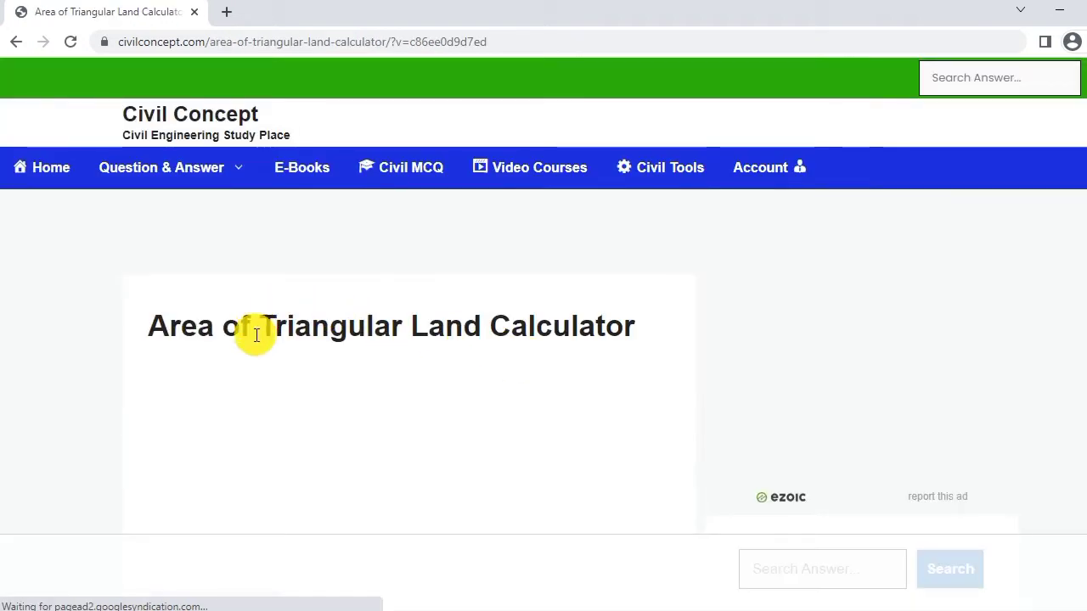
scroll("down", 3)
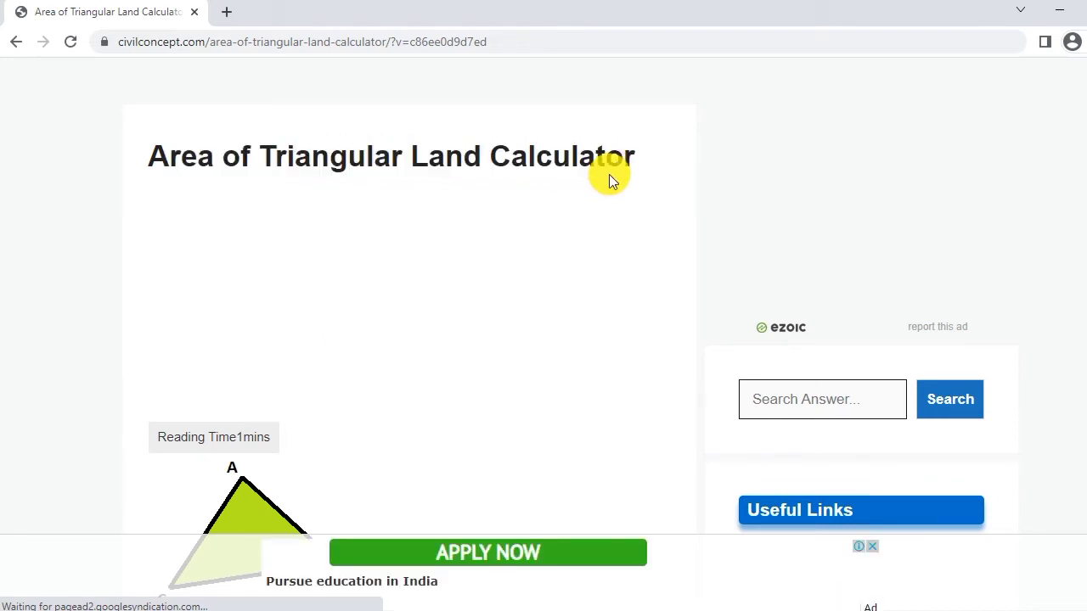
scroll("down", 3)
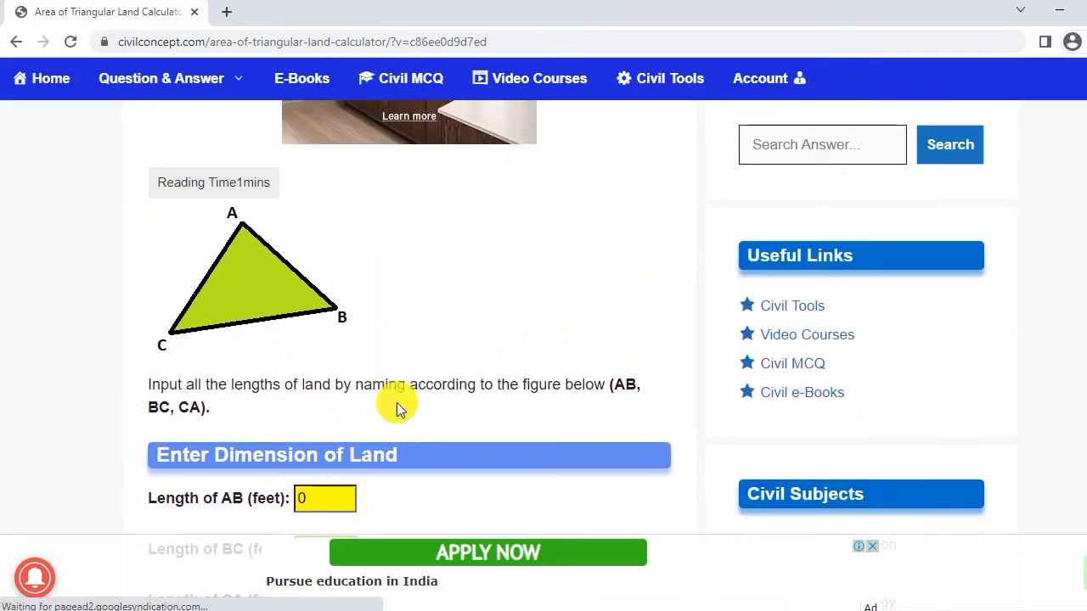
mouse_move(238, 233)
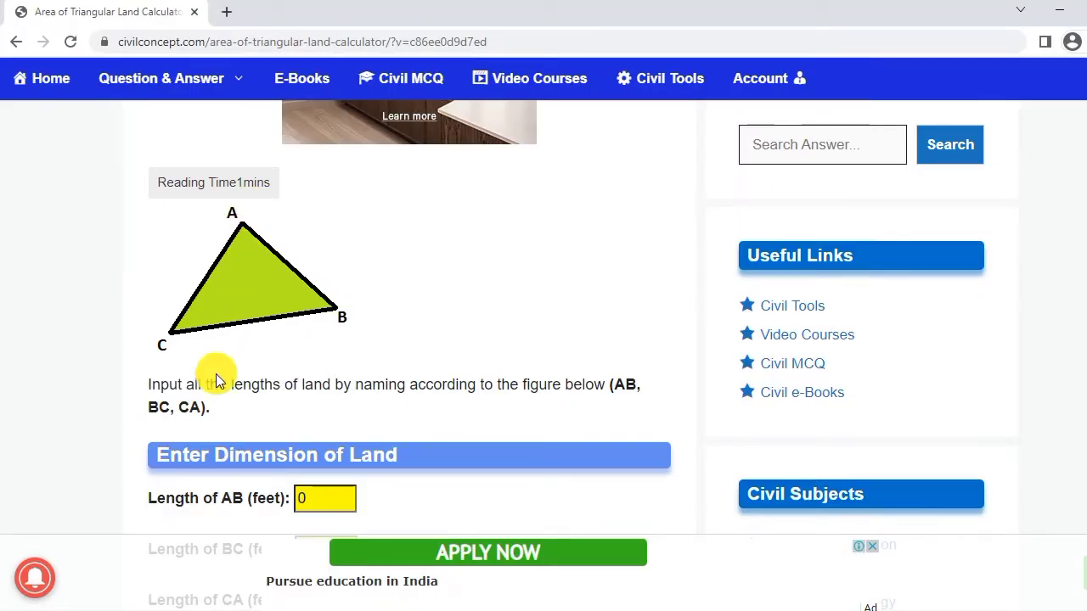
mouse_move(394, 390)
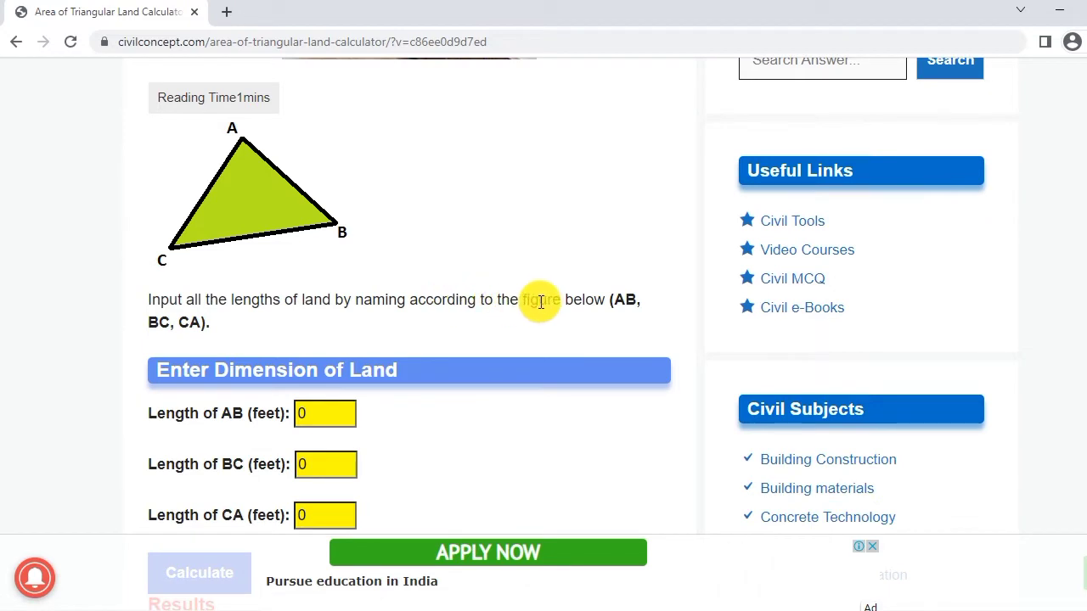
mouse_move(578, 314)
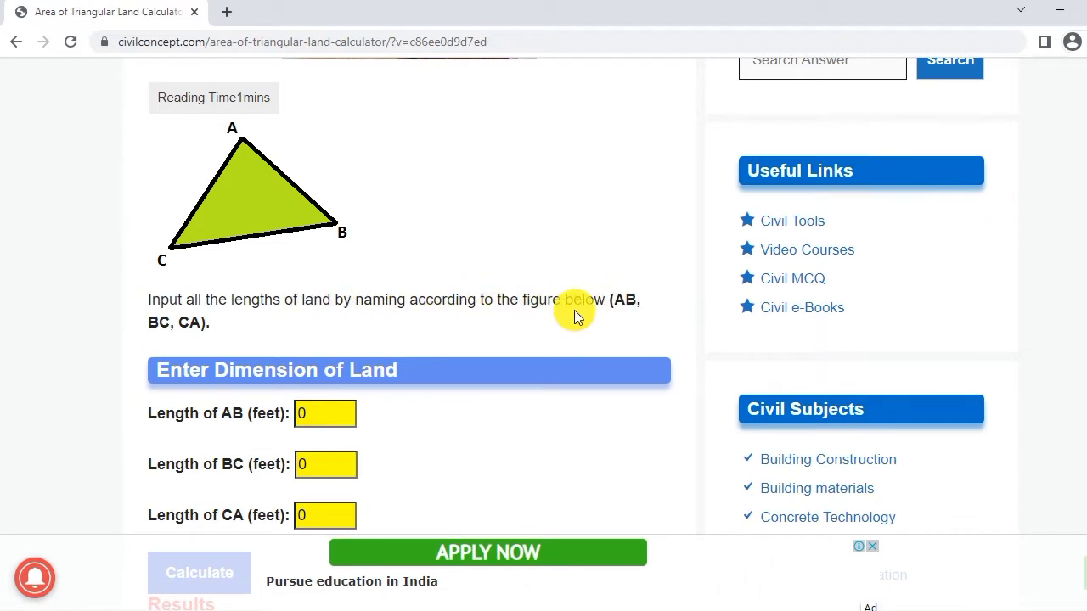
double_click(627, 299)
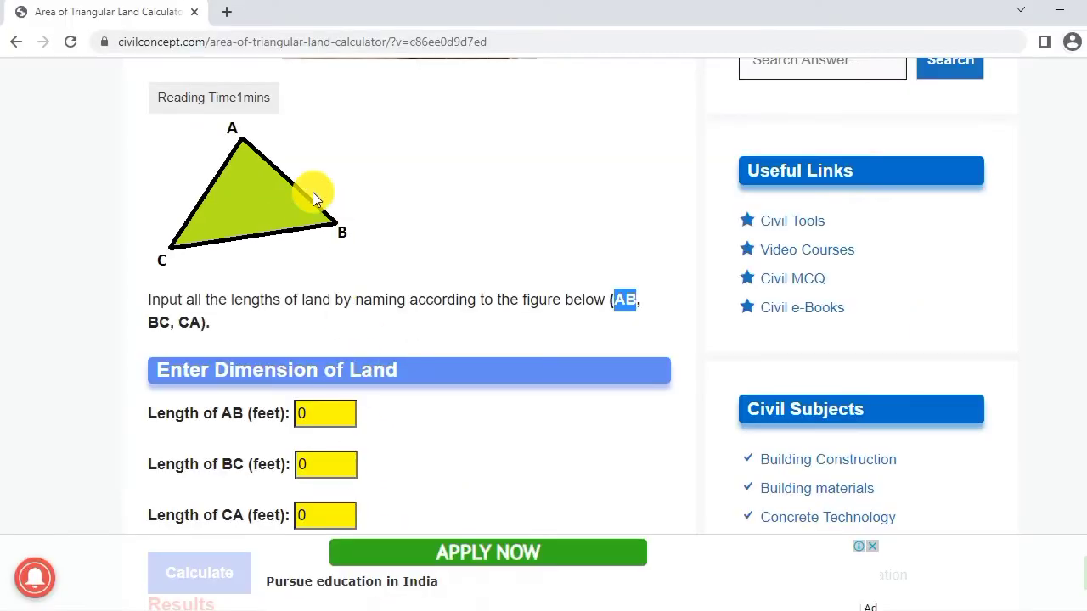
mouse_move(177, 248)
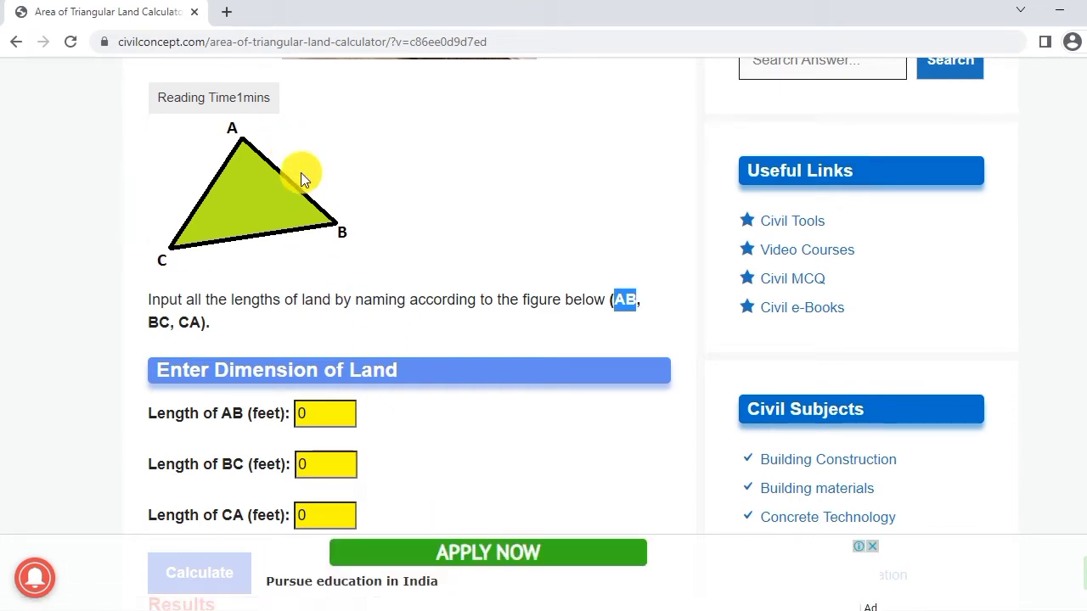
mouse_move(282, 269)
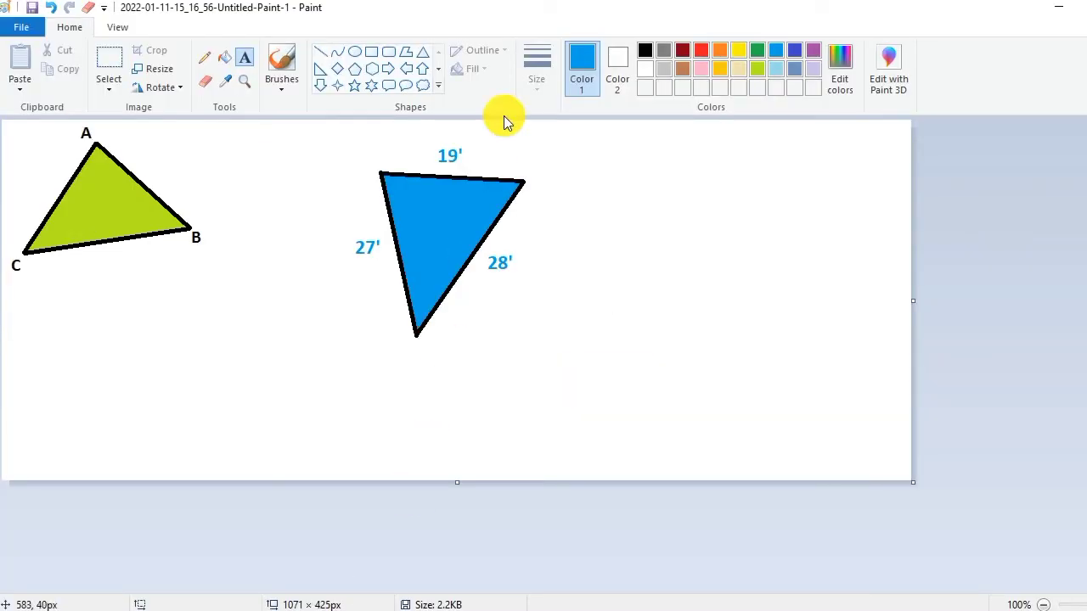
mouse_move(360, 168)
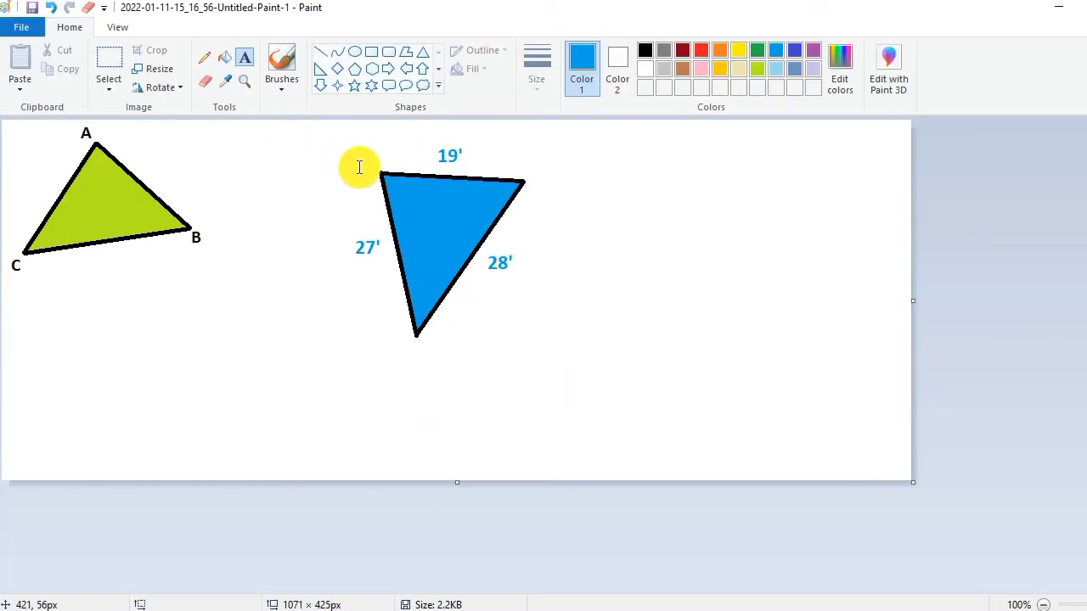
- Add text labels A and B at the triangle's top corners with the Text tool
left_click(360, 168)
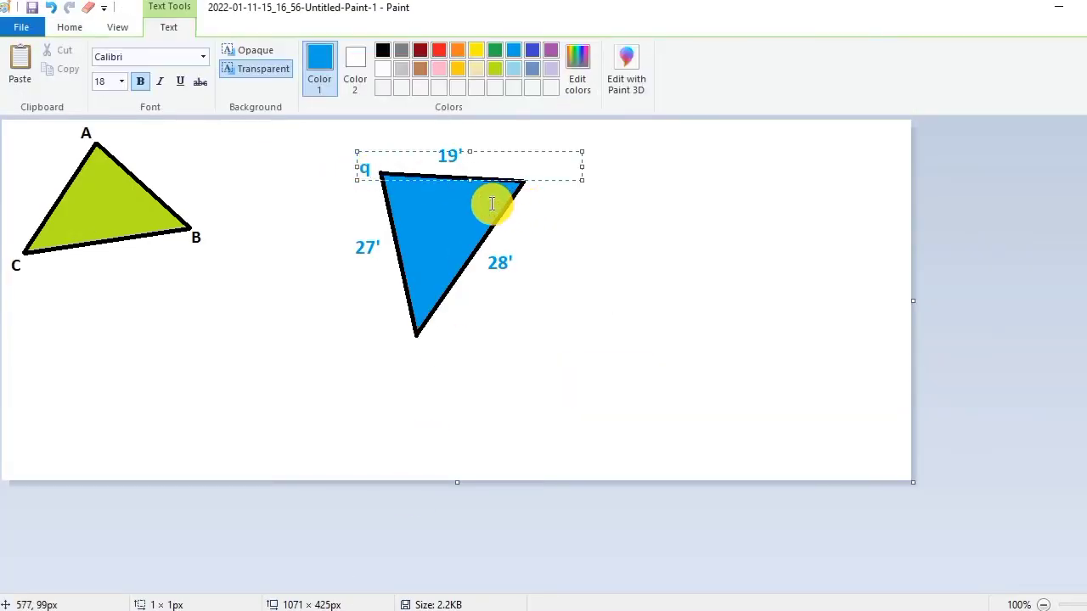
type("A")
type("B")
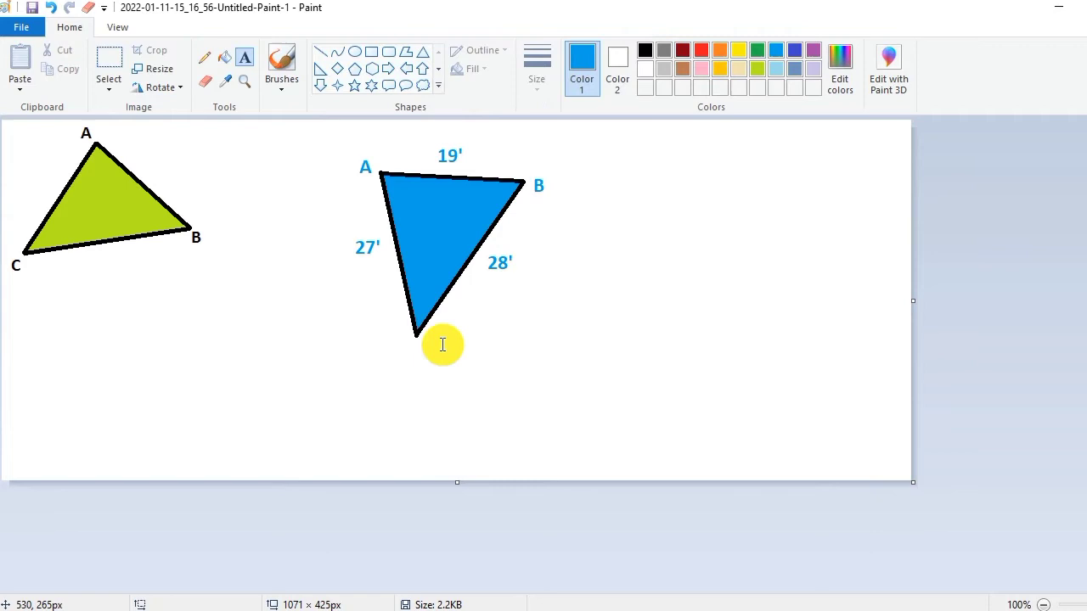
left_click(408, 348)
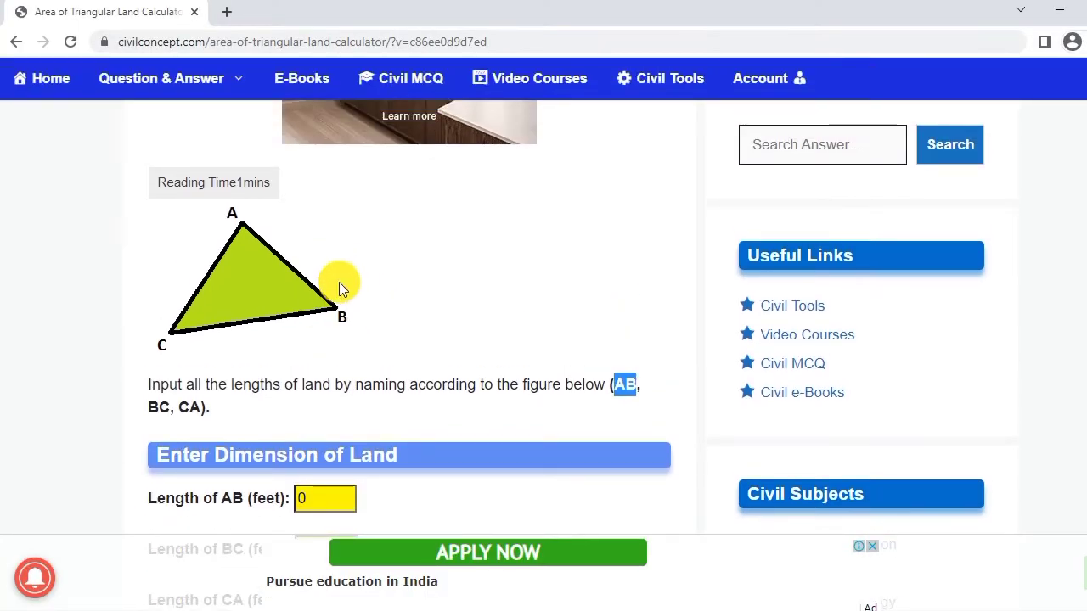
scroll("down", 3)
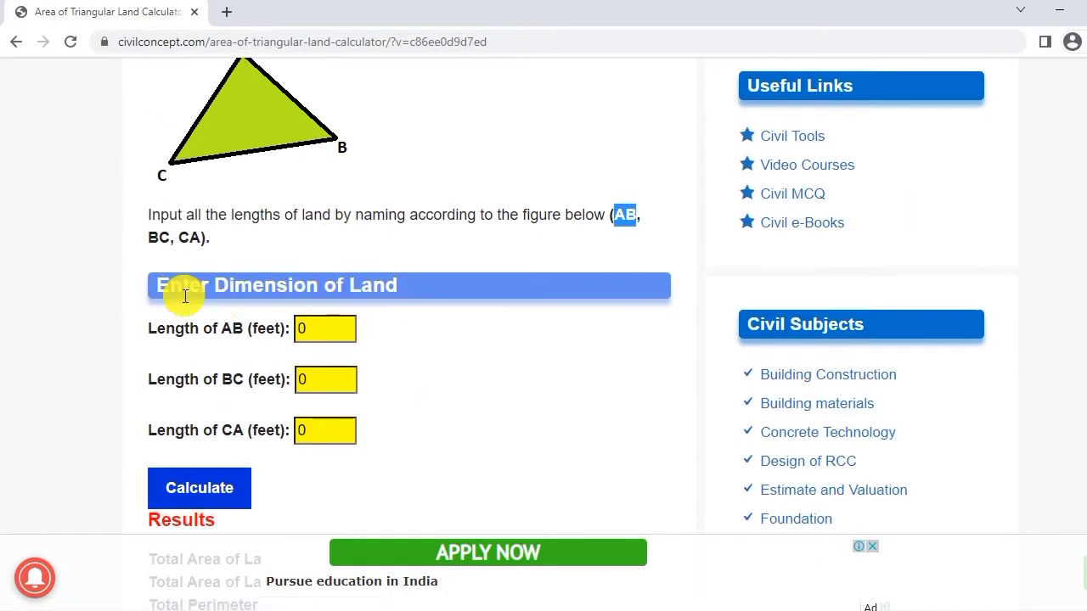
scroll("down", 3)
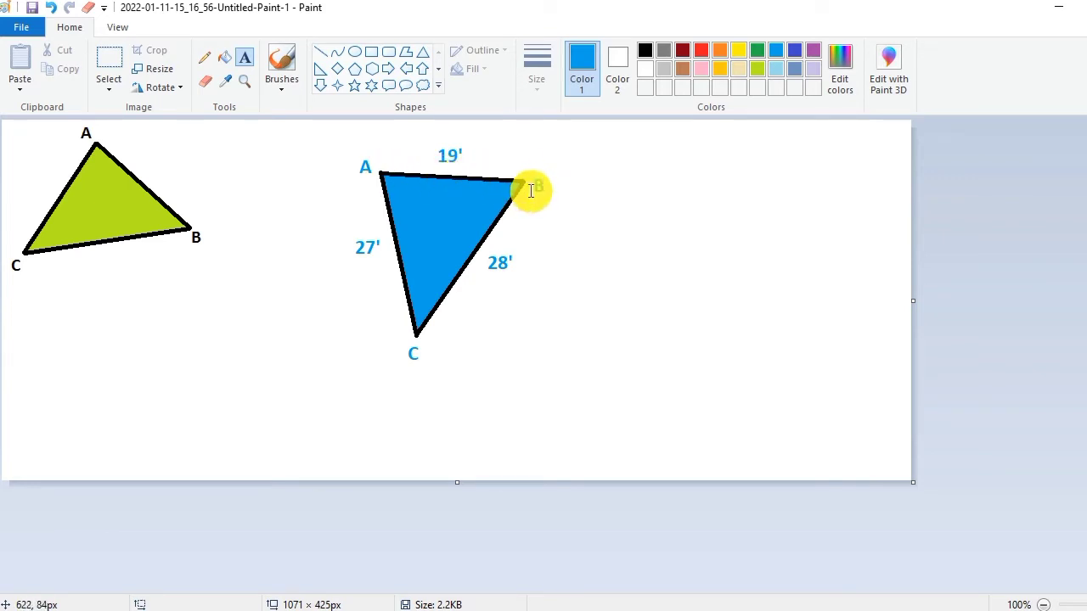
mouse_move(493, 173)
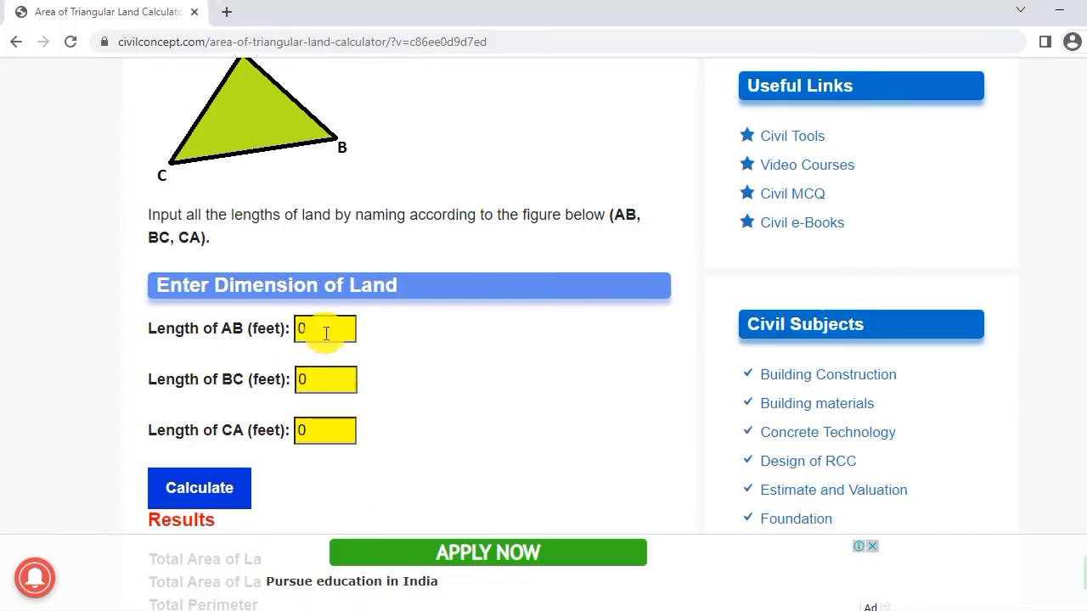
- Fill the side-length fields AB 19, BC 28 and CA 27 feet
type("9")
type("28")
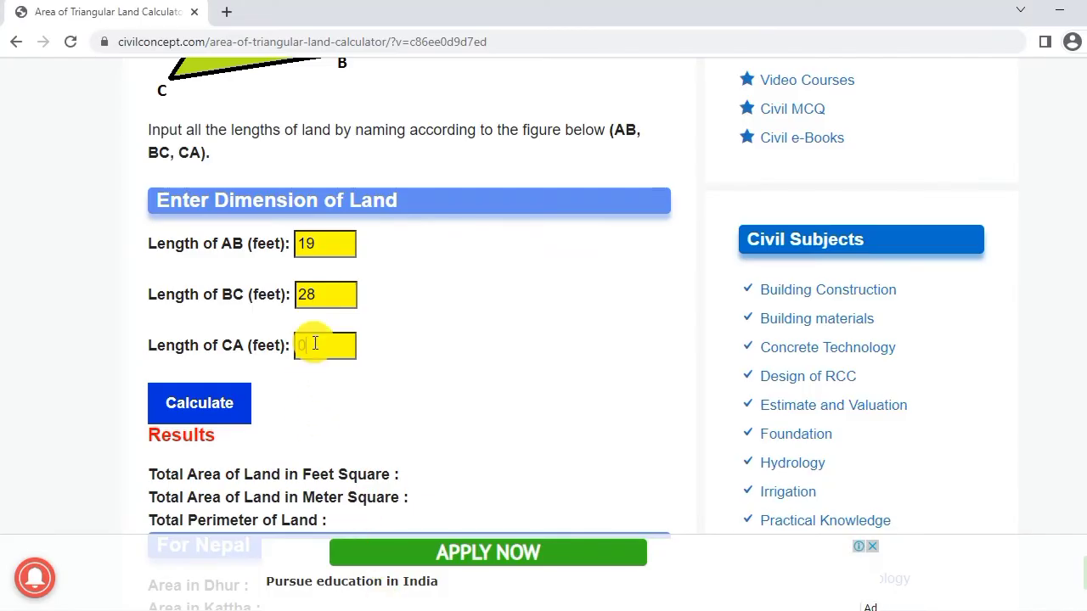
type("27")
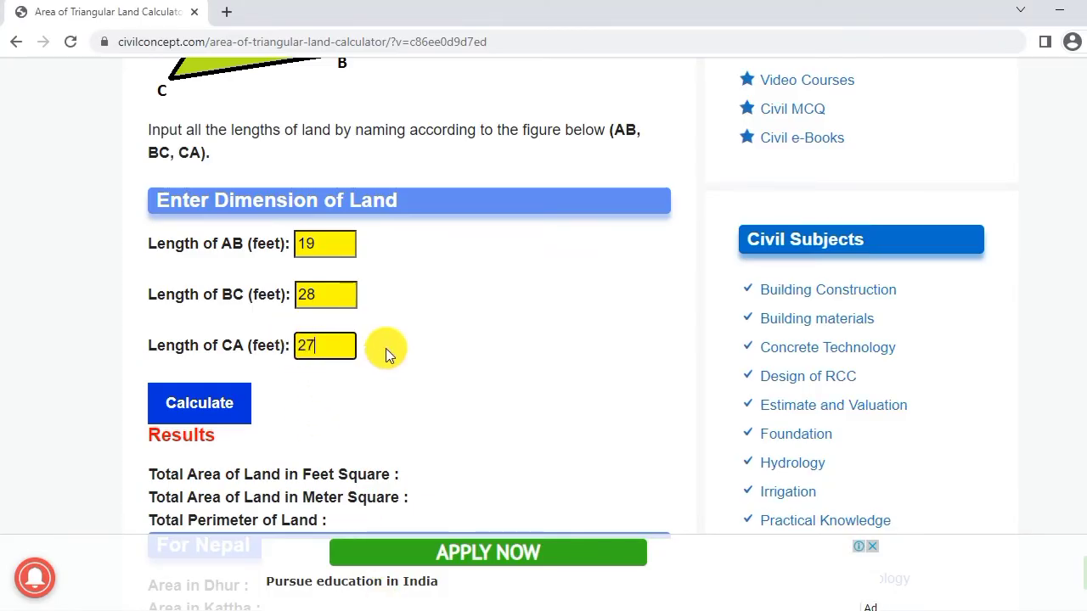
scroll("down", 3)
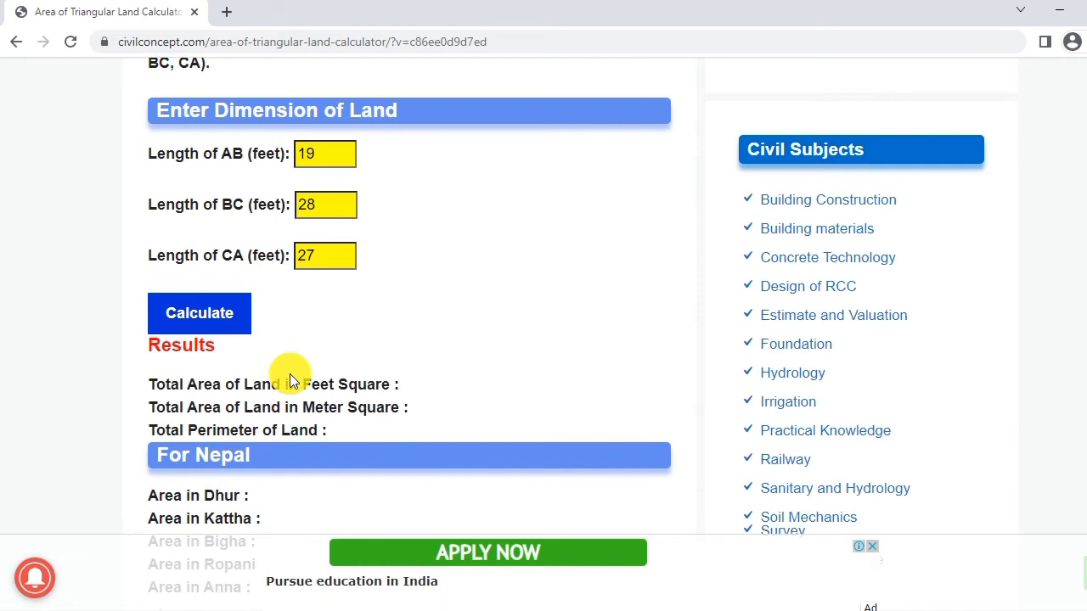
- Calculate the results: area 244.83 sq ft, 22.75 sq m and perimeter 74 ft
left_click(200, 313)
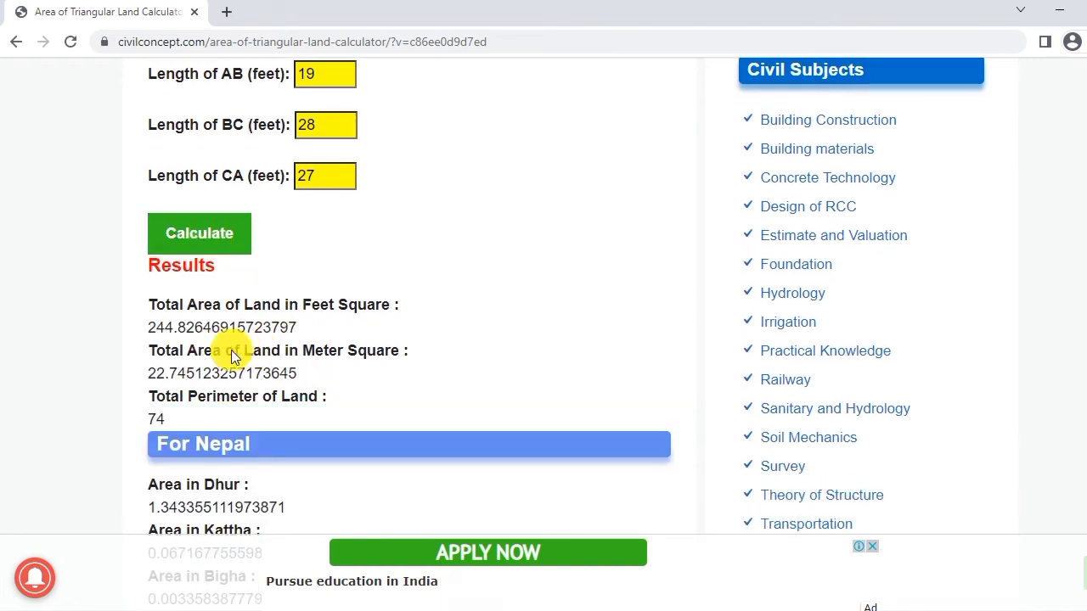
scroll("down", 3)
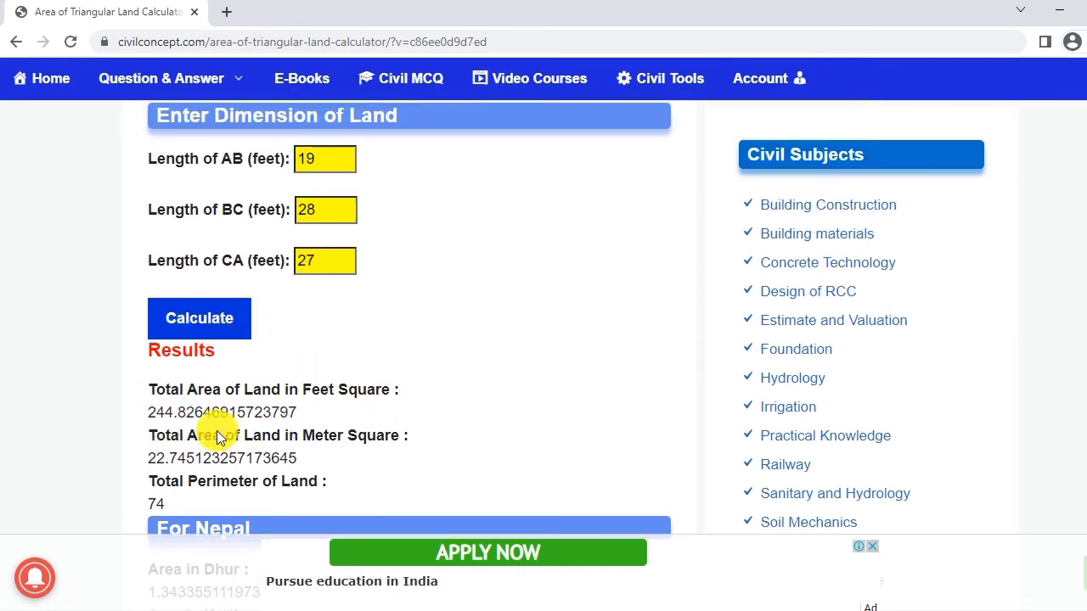
scroll("down", 3)
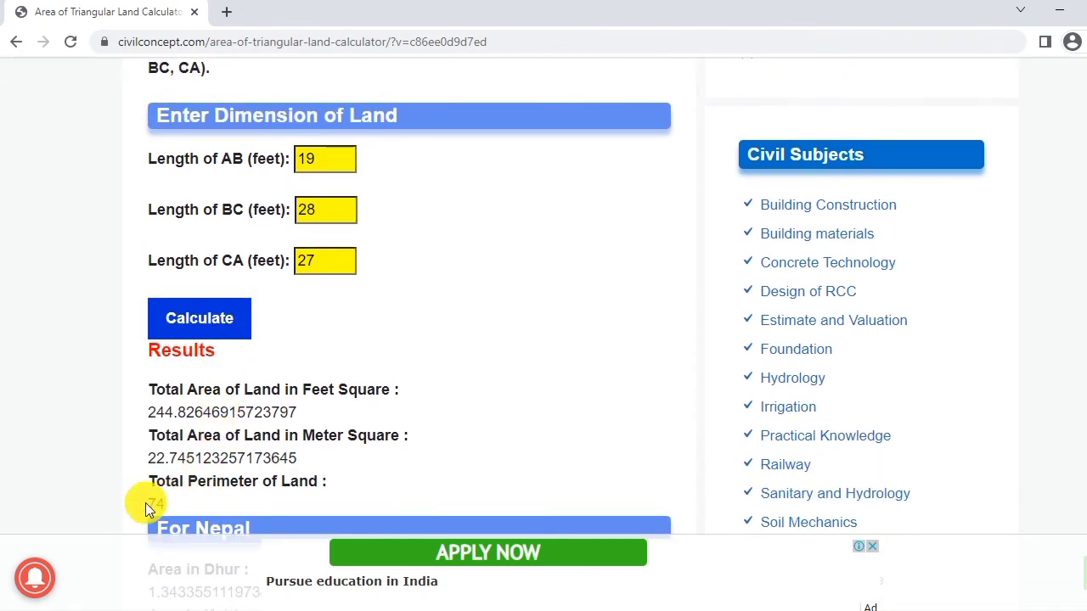
scroll("up", 3)
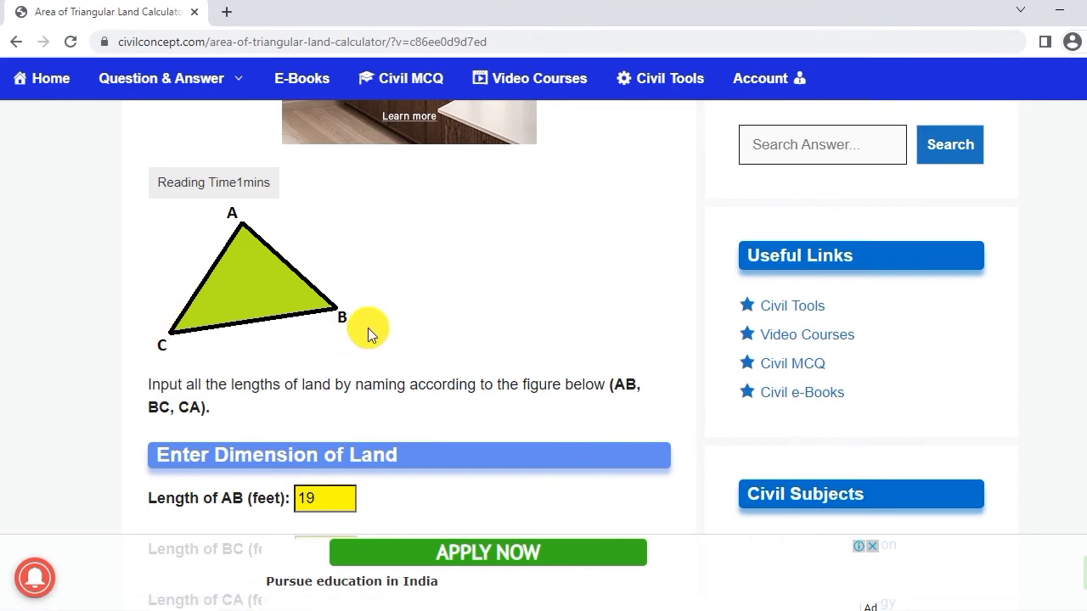
mouse_move(511, 314)
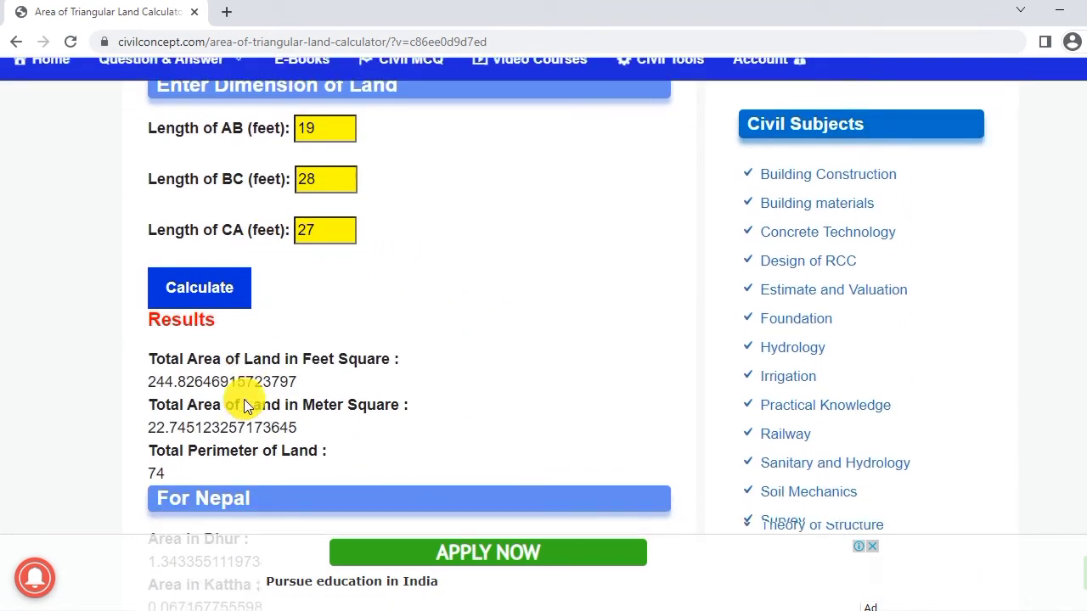
- Review the For Nepal area conversions and highlight the Area in Anna result
scroll("down", 3)
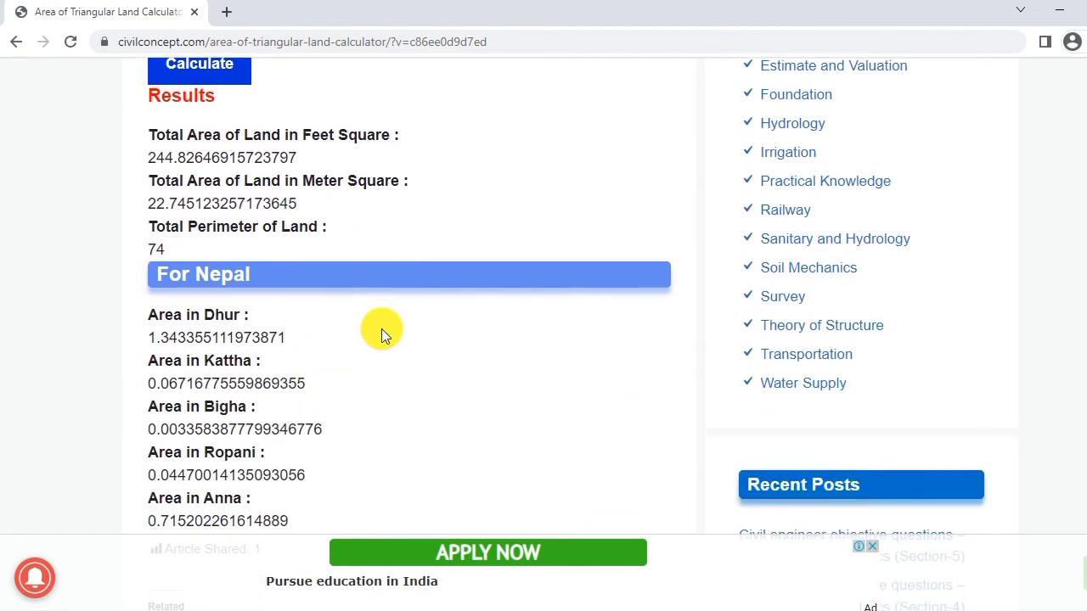
mouse_move(207, 306)
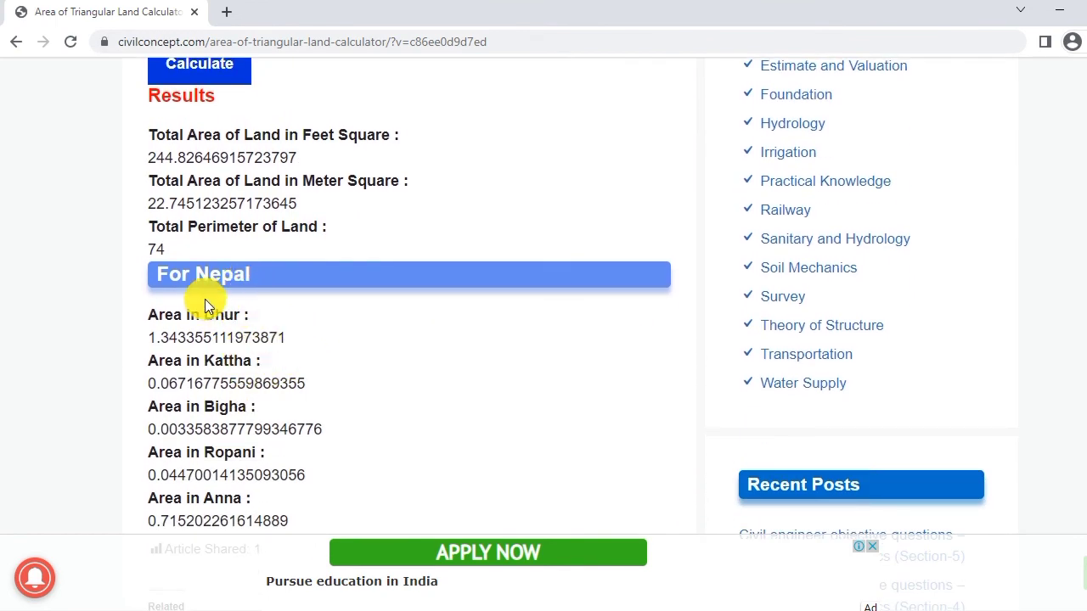
scroll("down", 3)
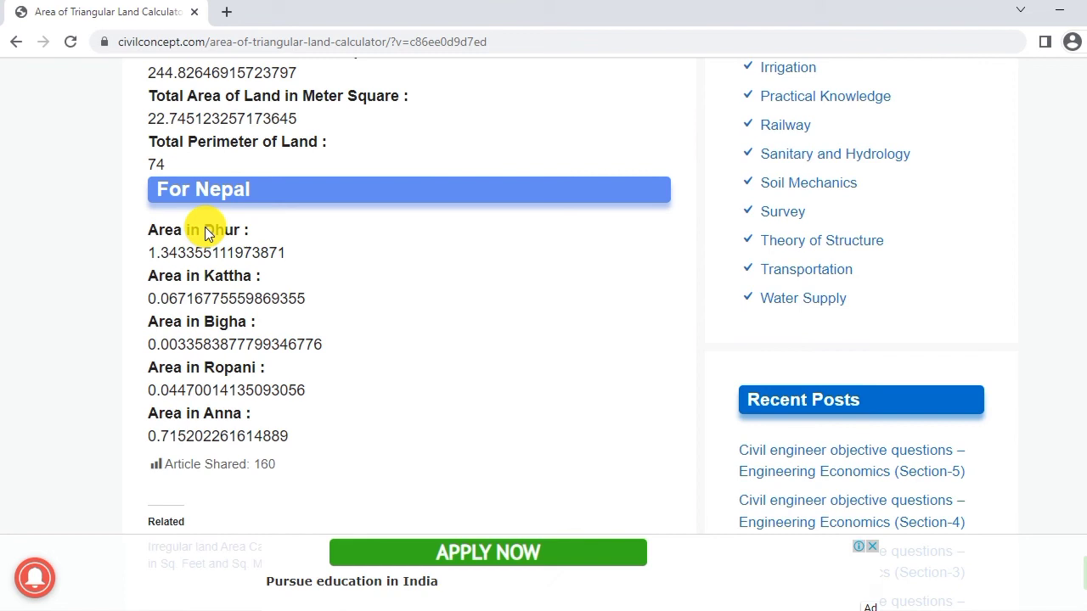
double_click(224, 323)
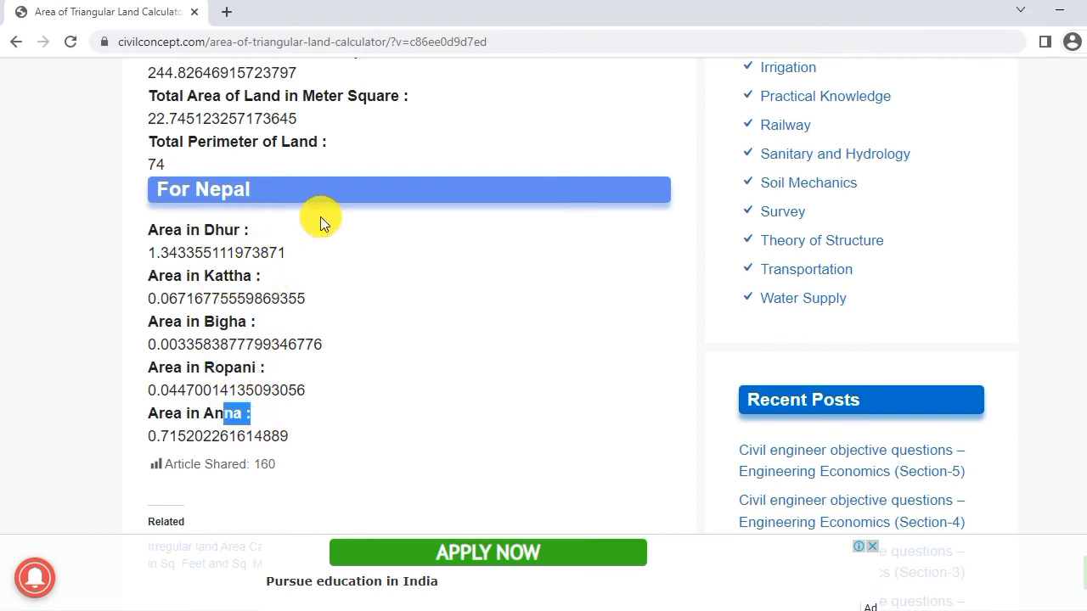
scroll("up", 3)
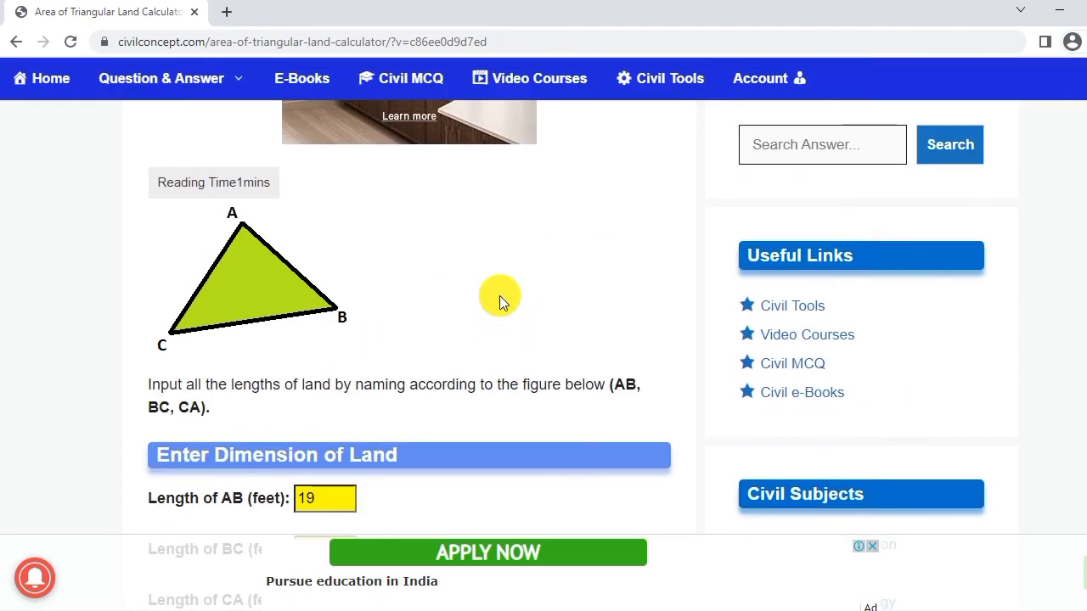
mouse_move(526, 292)
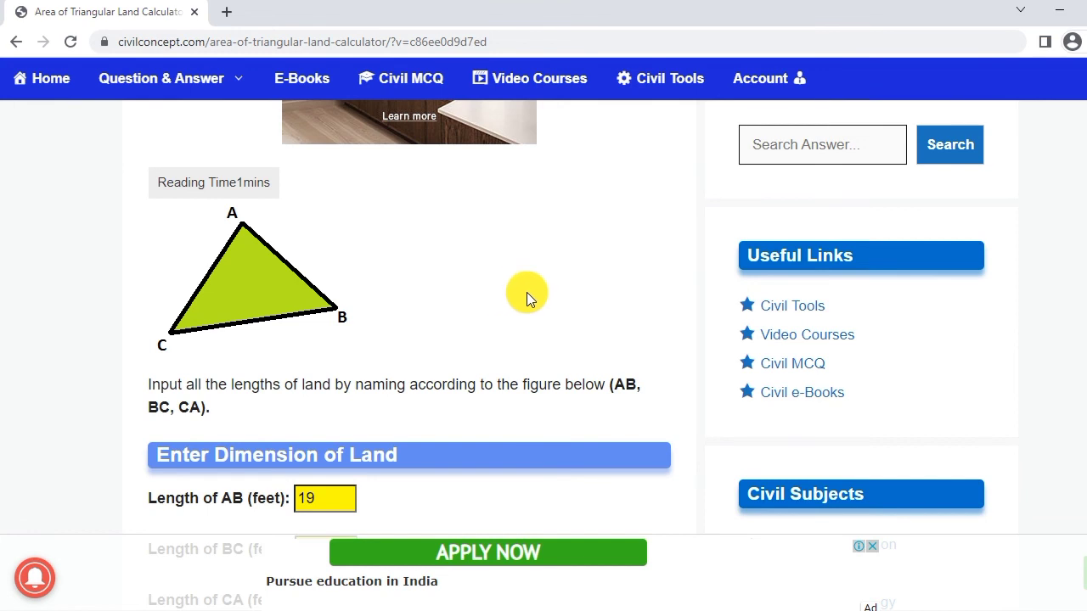
mouse_move(567, 299)
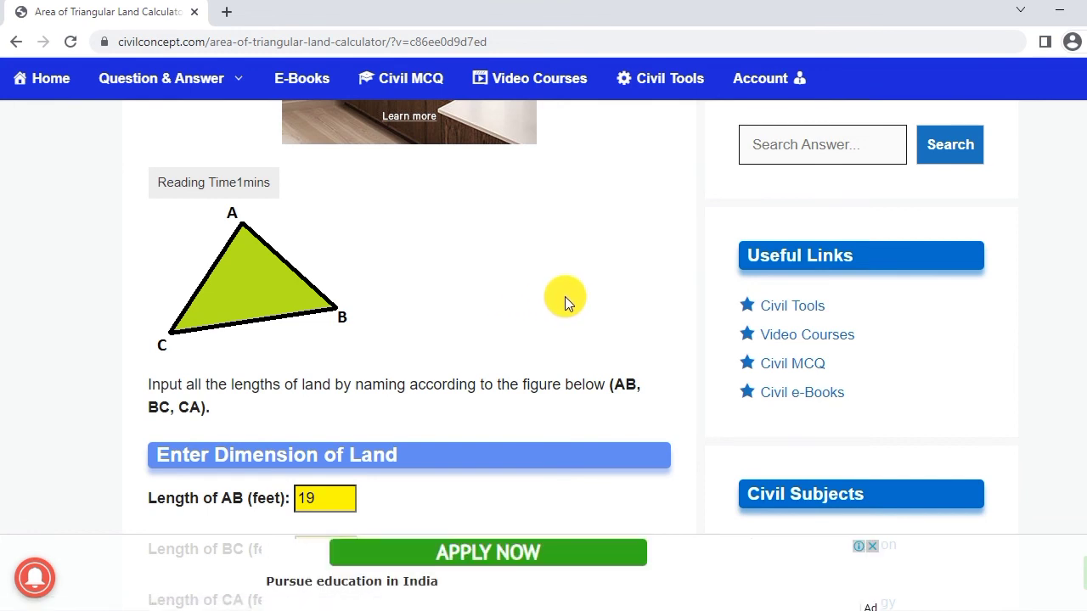